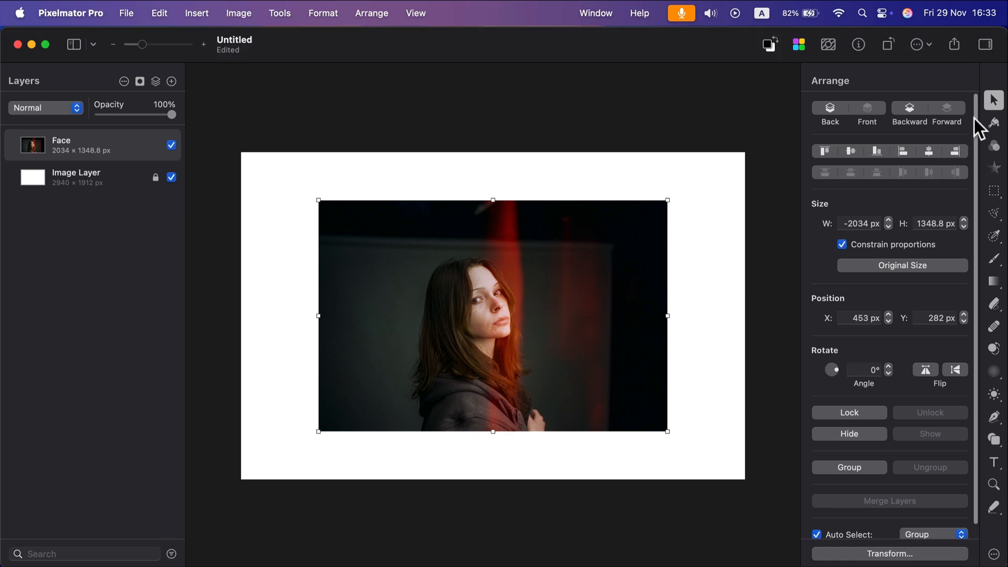
mouse_move(997, 131)
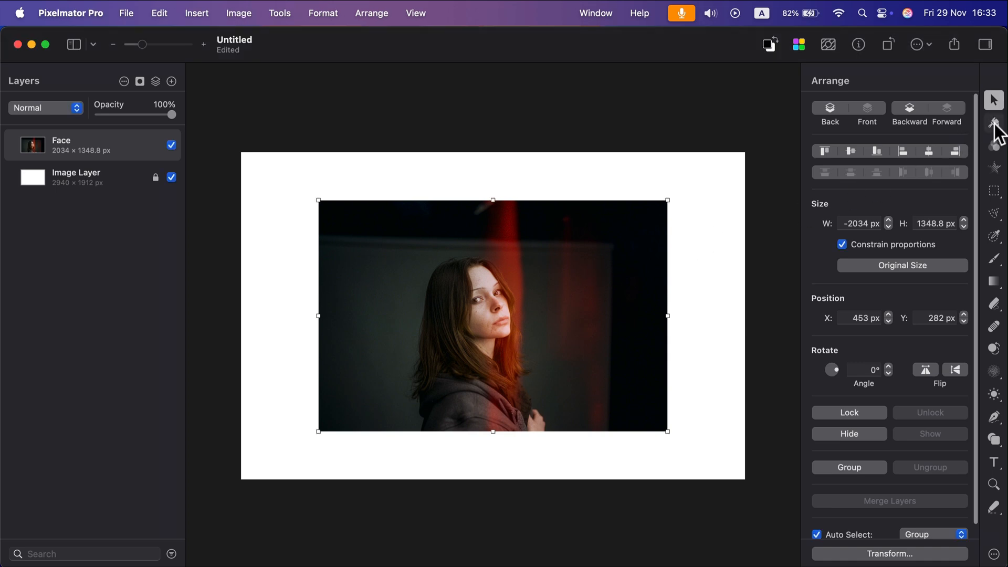
- Show the Face layer's Style settings and open the Add Style list of fill, stroke and shadow
left_click(993, 122)
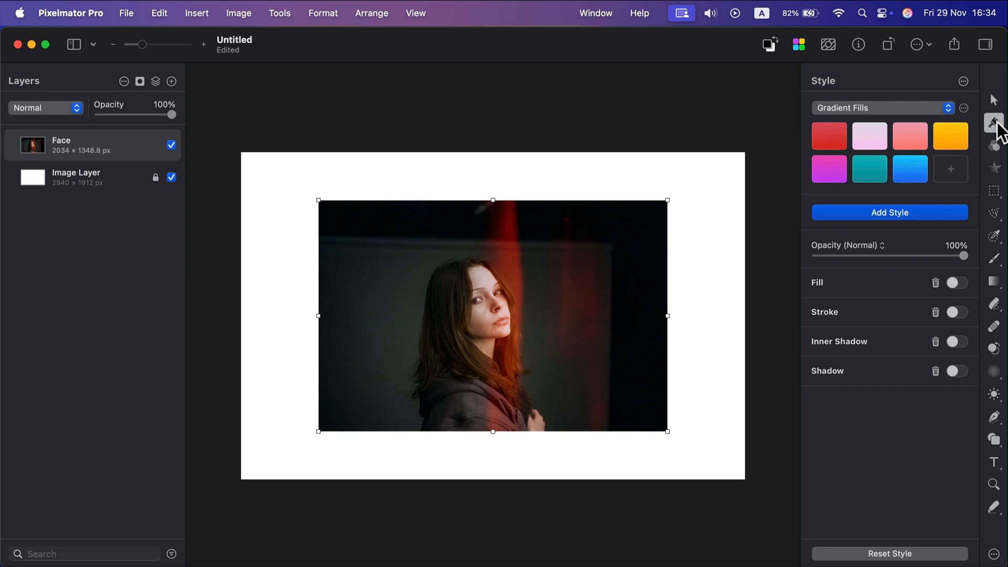
mouse_move(914, 219)
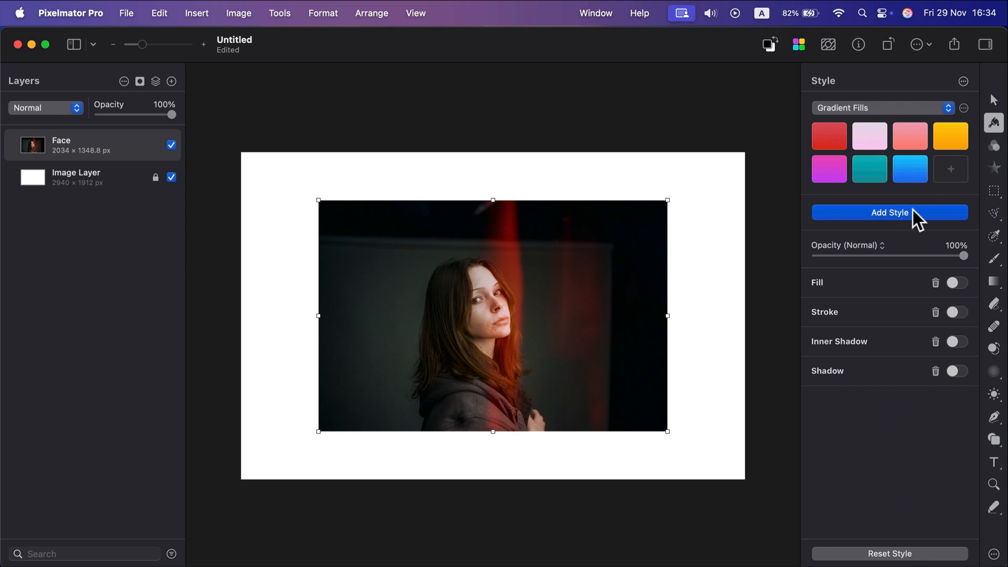
left_click(888, 213)
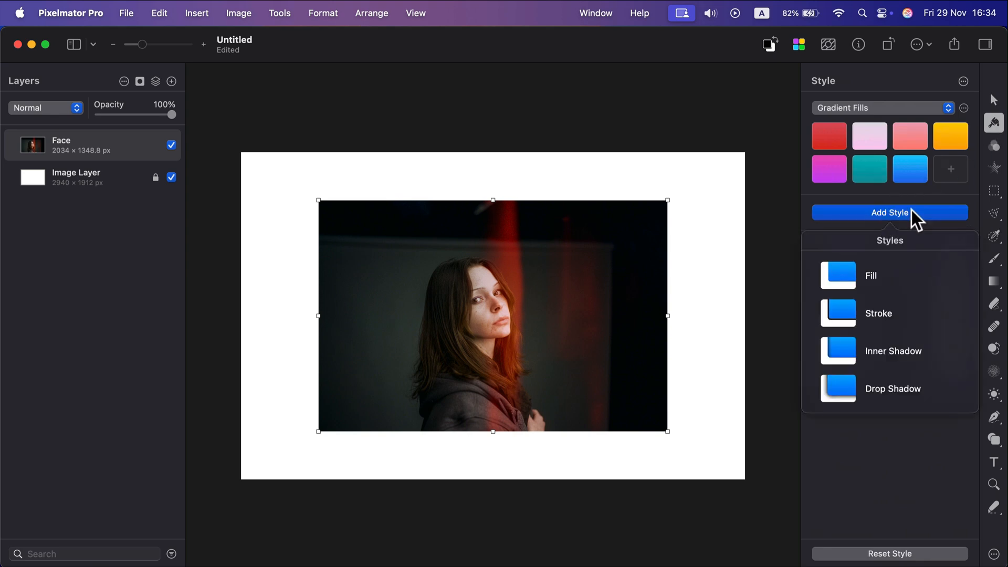
left_click(890, 313)
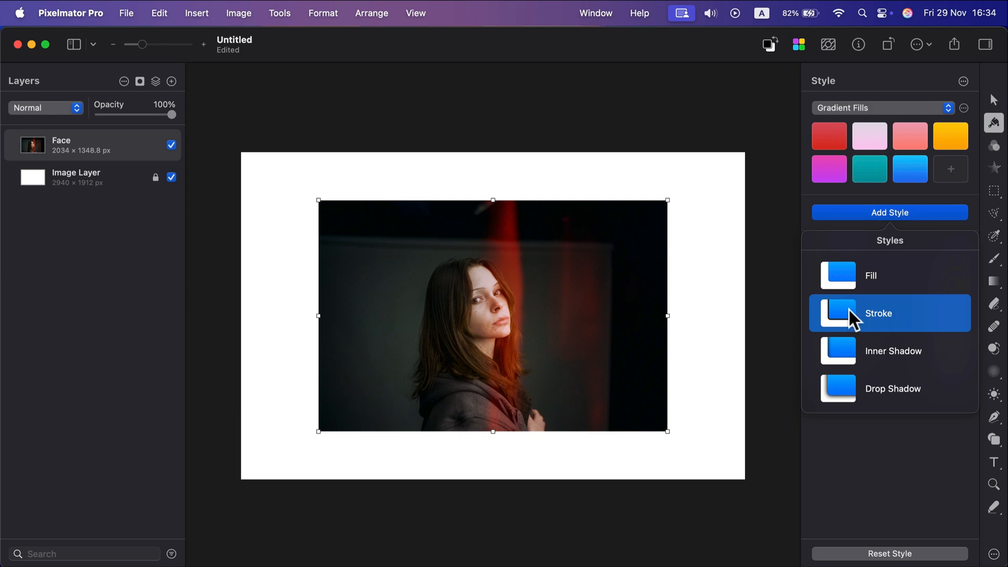
mouse_move(874, 324)
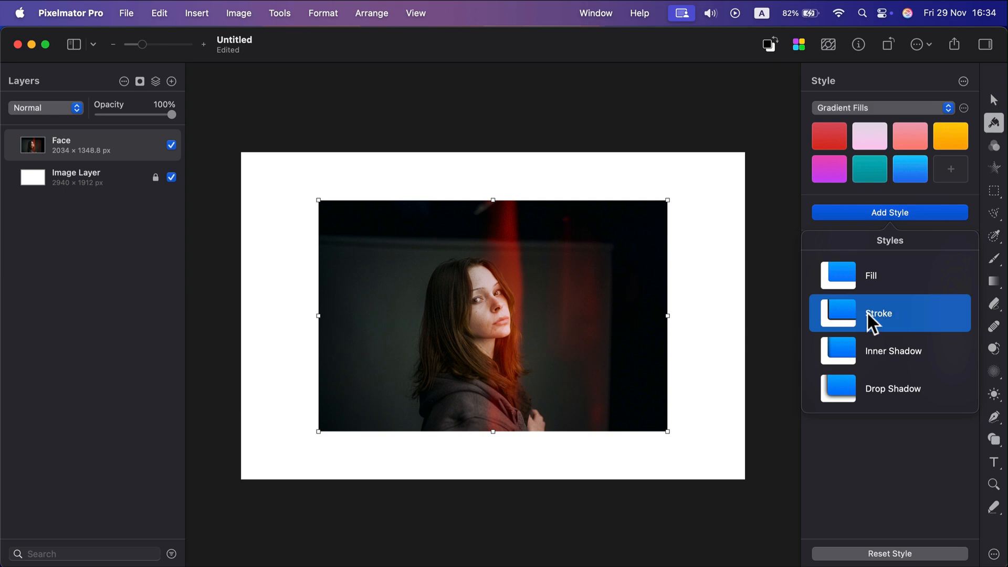
mouse_move(843, 322)
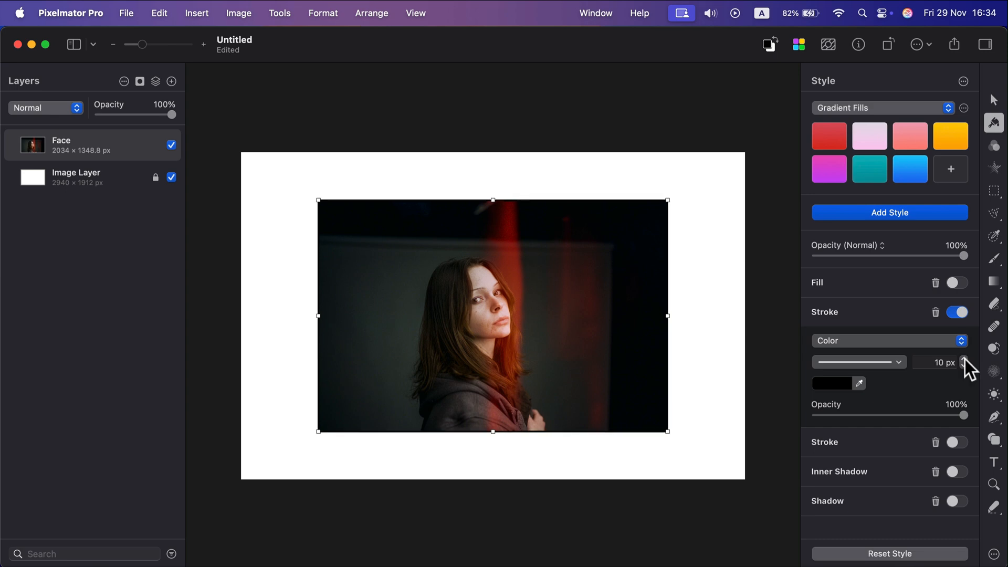
- Widen the photo's stroke to 30 px, colour it blue, and keep opacity at 100%
left_click(964, 358)
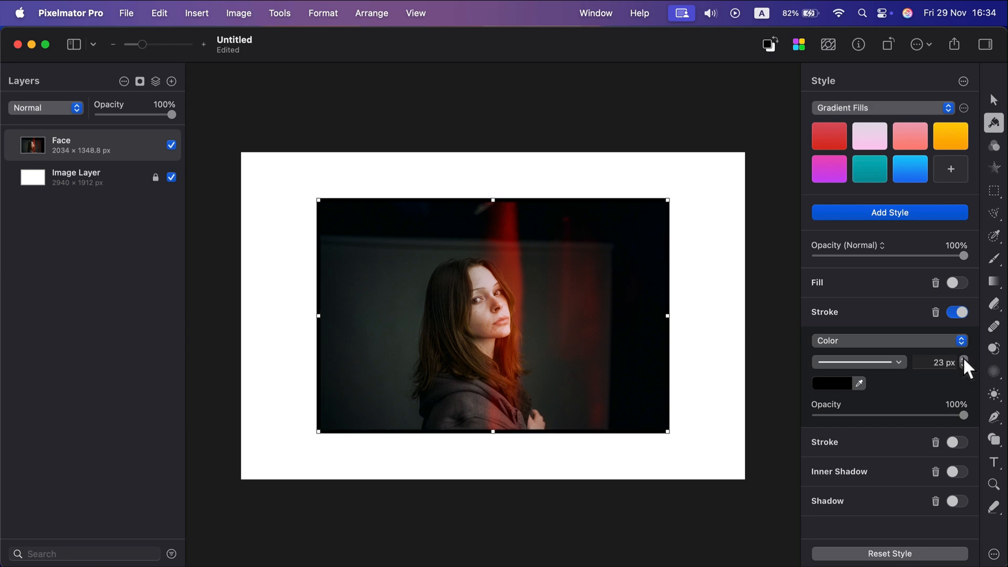
left_click(964, 358)
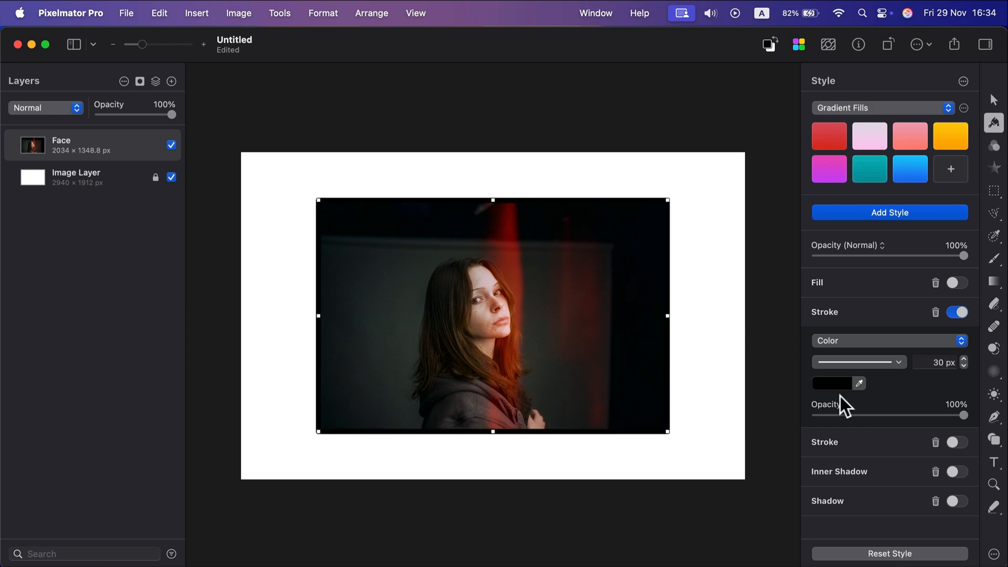
left_click(830, 383)
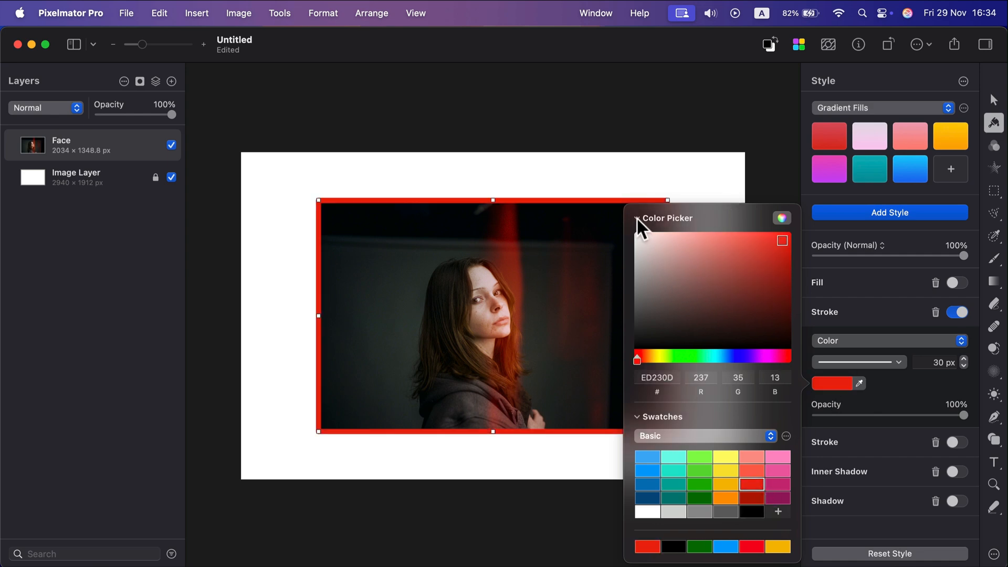
left_click(768, 241)
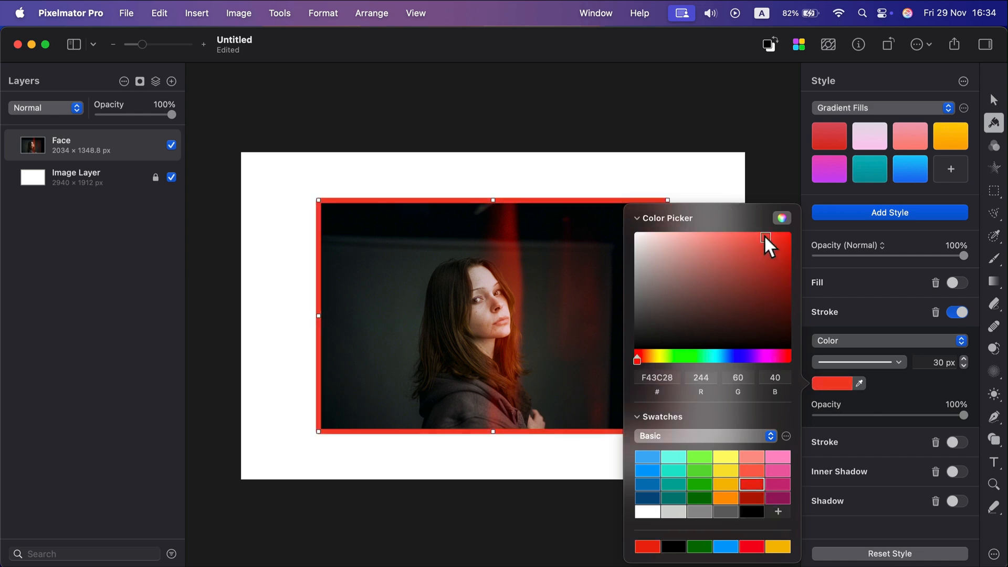
left_click(766, 237)
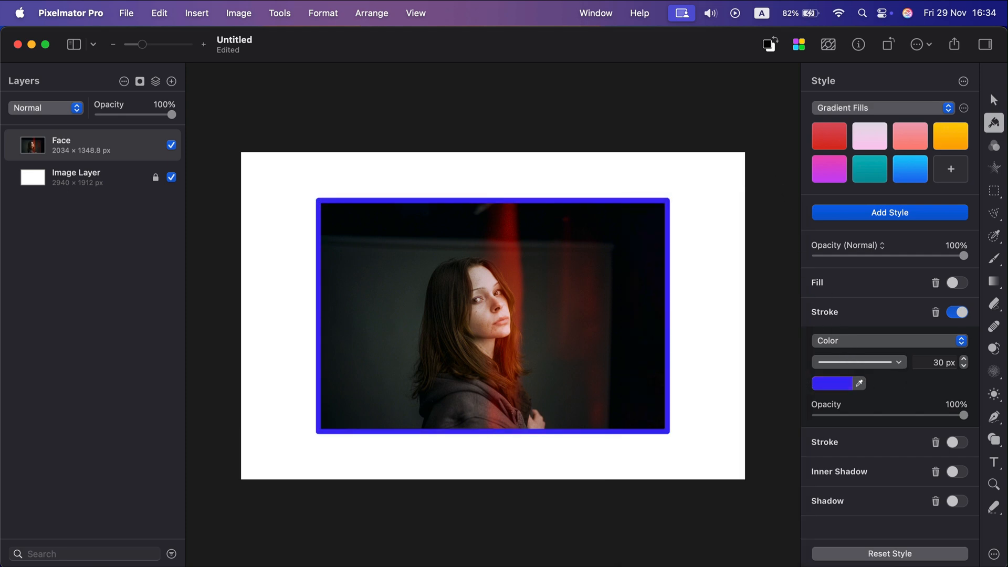
left_click_drag(963, 415, 887, 415)
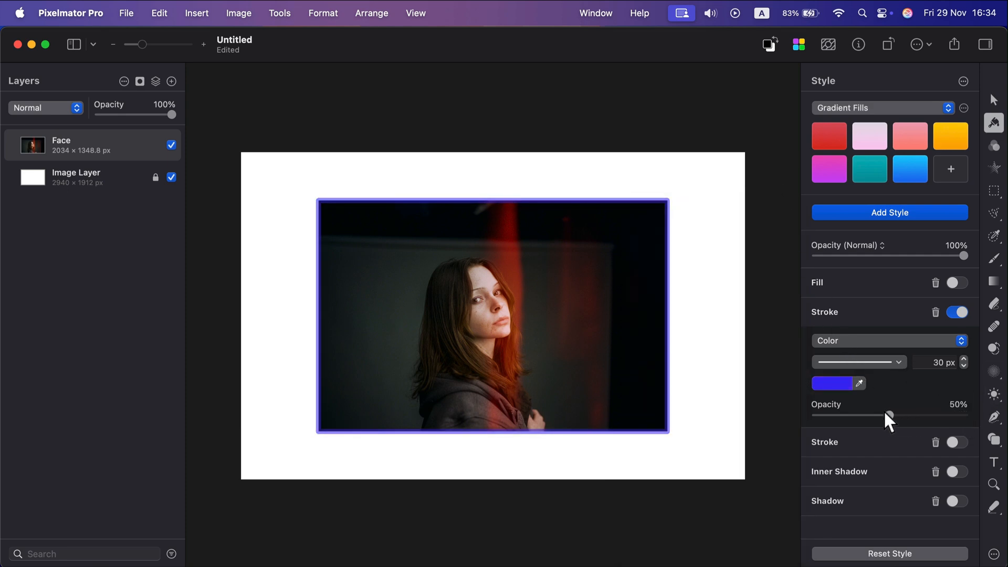
left_click_drag(888, 415, 963, 415)
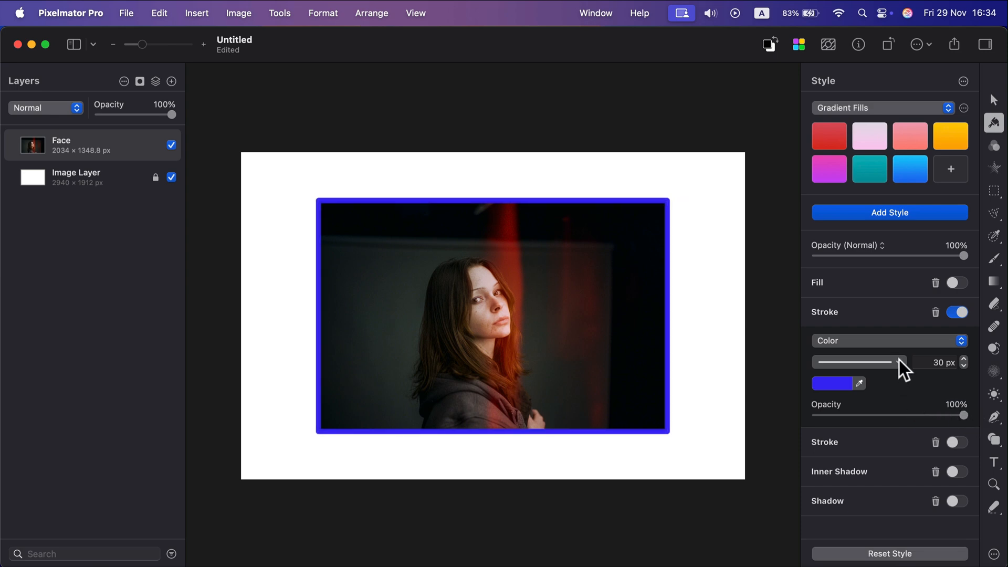
- Set the border's Stroke Options alignment to Outside after briefly trying Inside
left_click(858, 362)
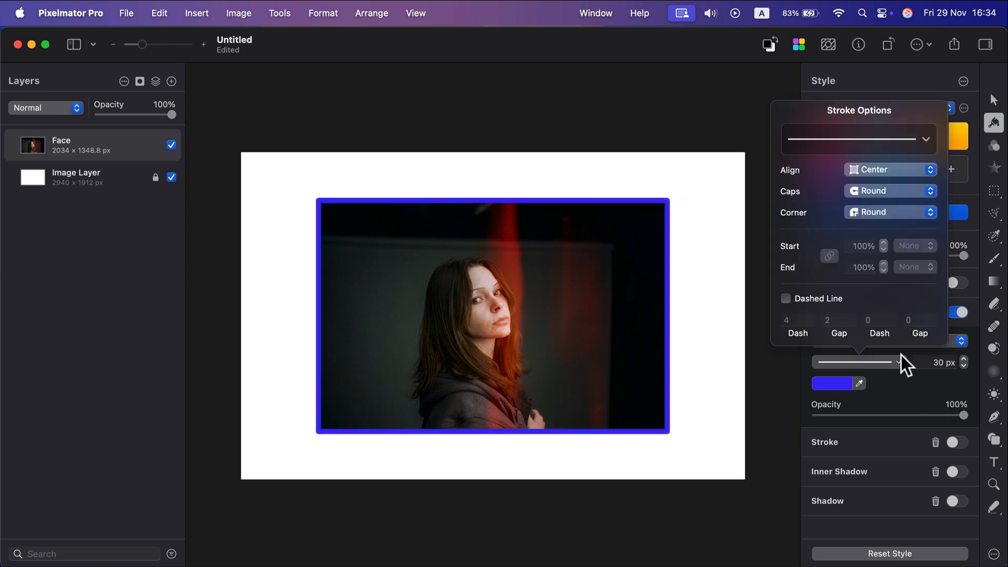
mouse_move(797, 179)
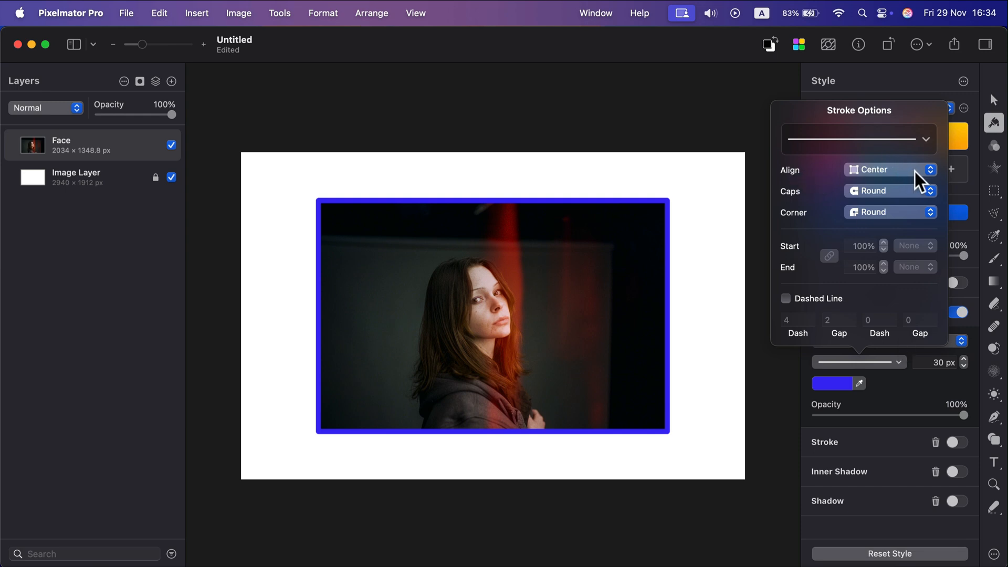
left_click(890, 169)
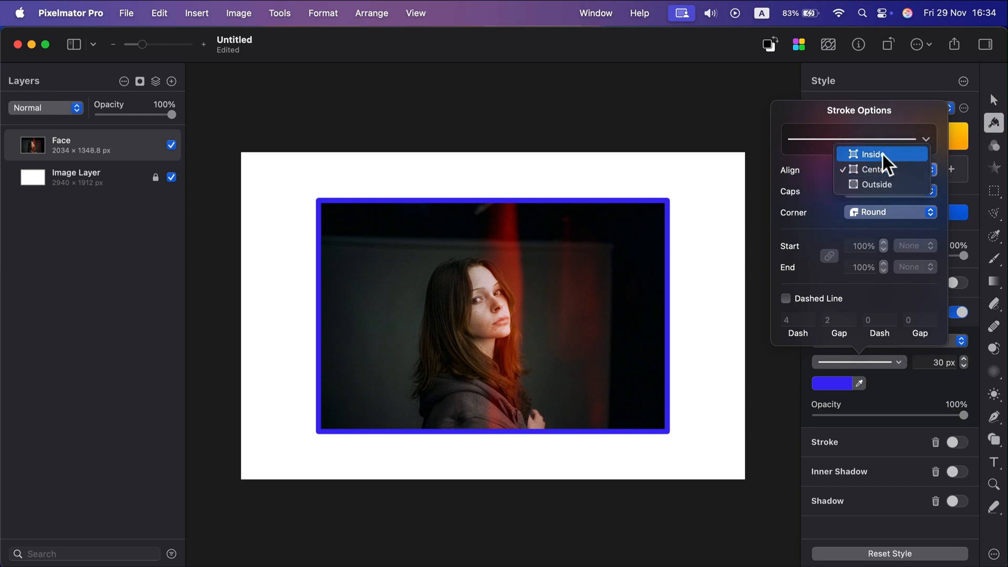
left_click(874, 153)
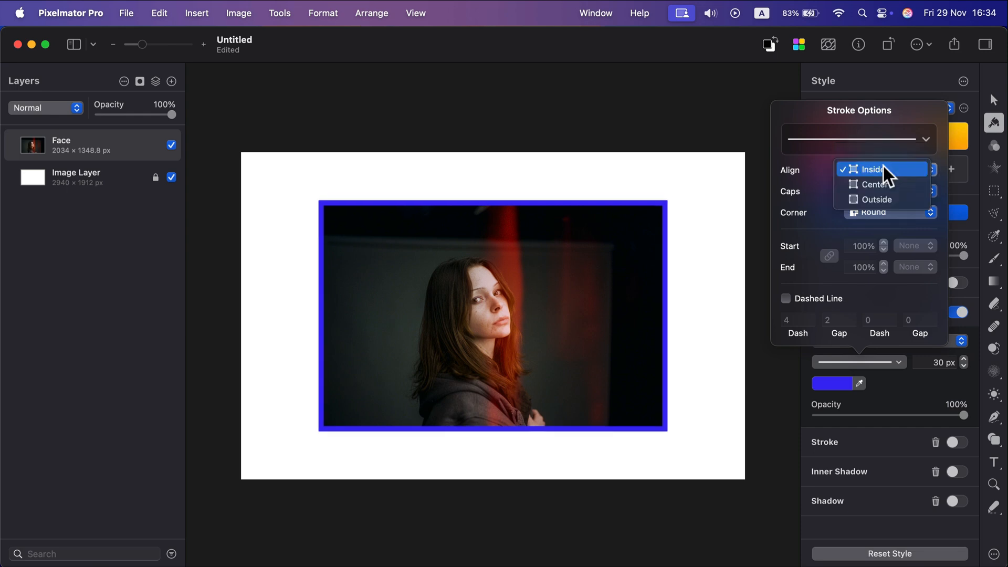
left_click(876, 198)
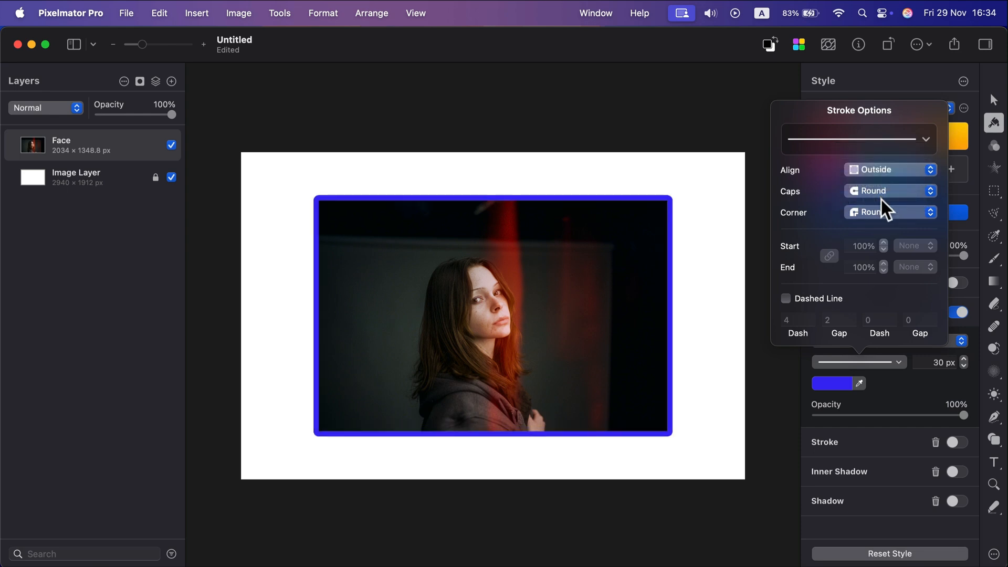
mouse_move(849, 212)
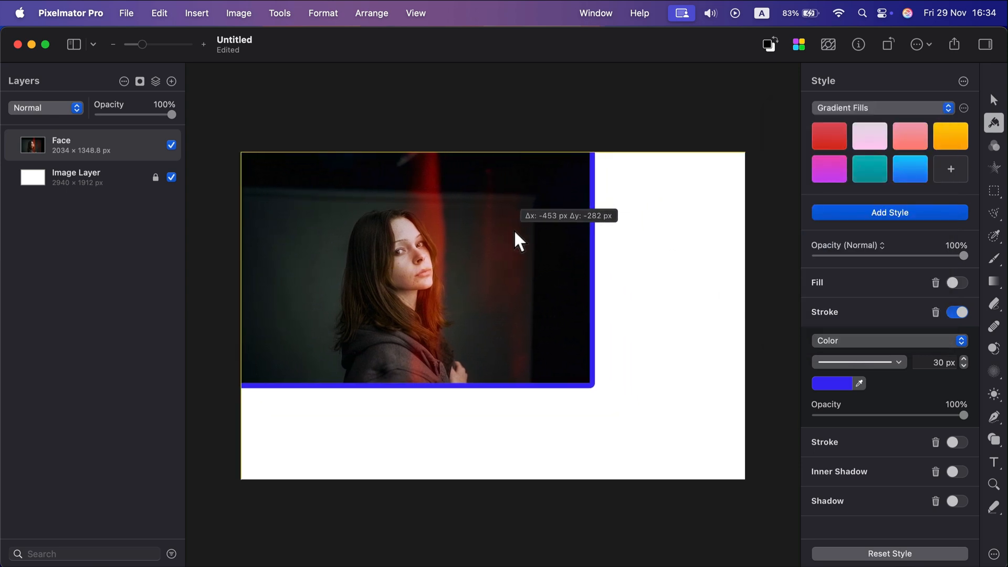
- Enlarge the photo to nearly fill the canvas and reopen the border alignment options
left_click_drag(589, 384, 725, 474)
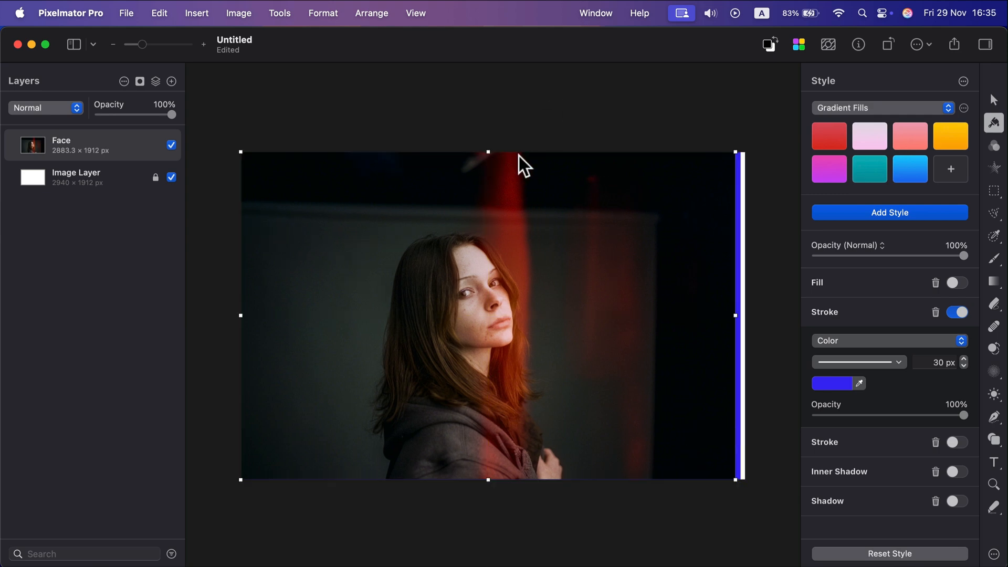
mouse_move(905, 464)
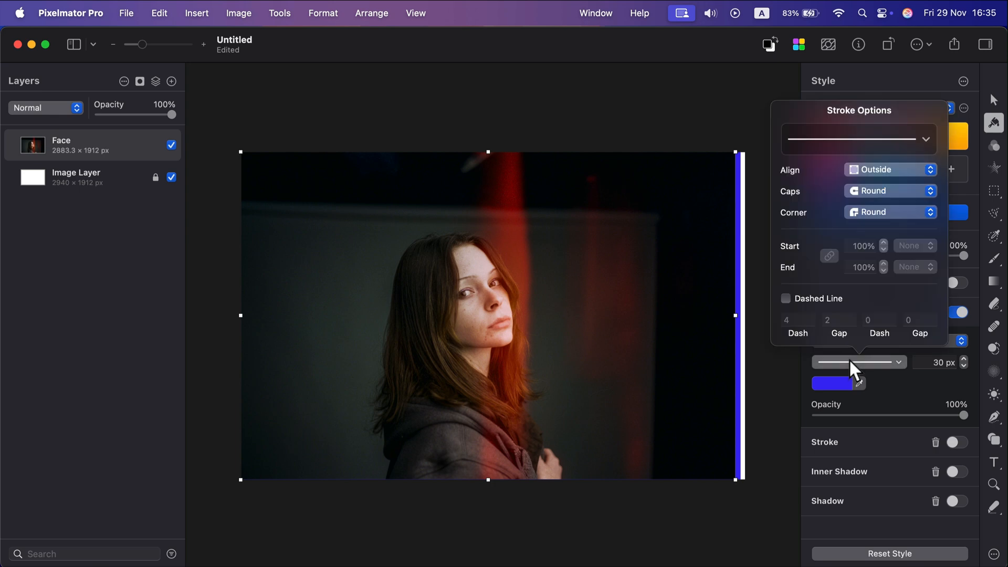
left_click(888, 170)
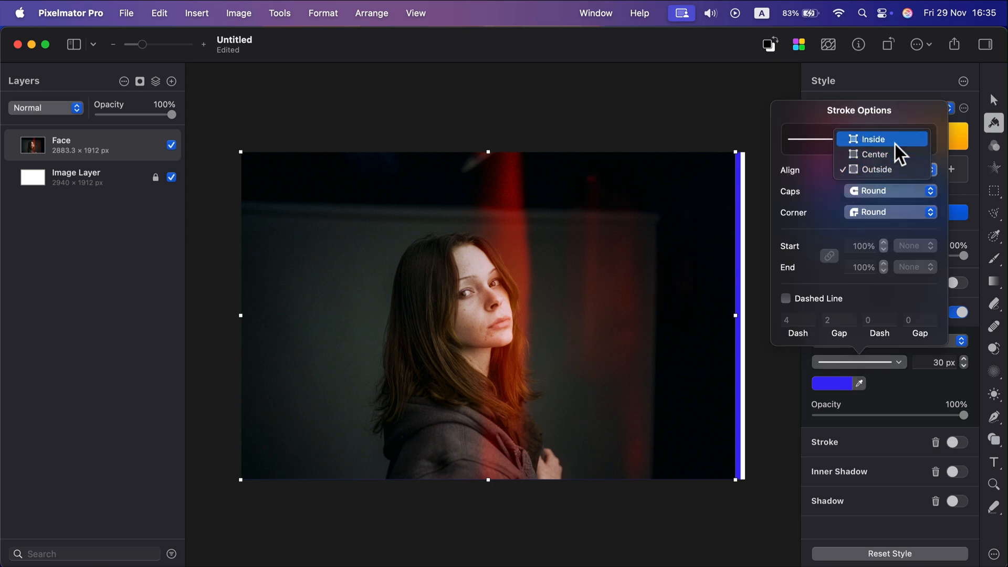
left_click(873, 138)
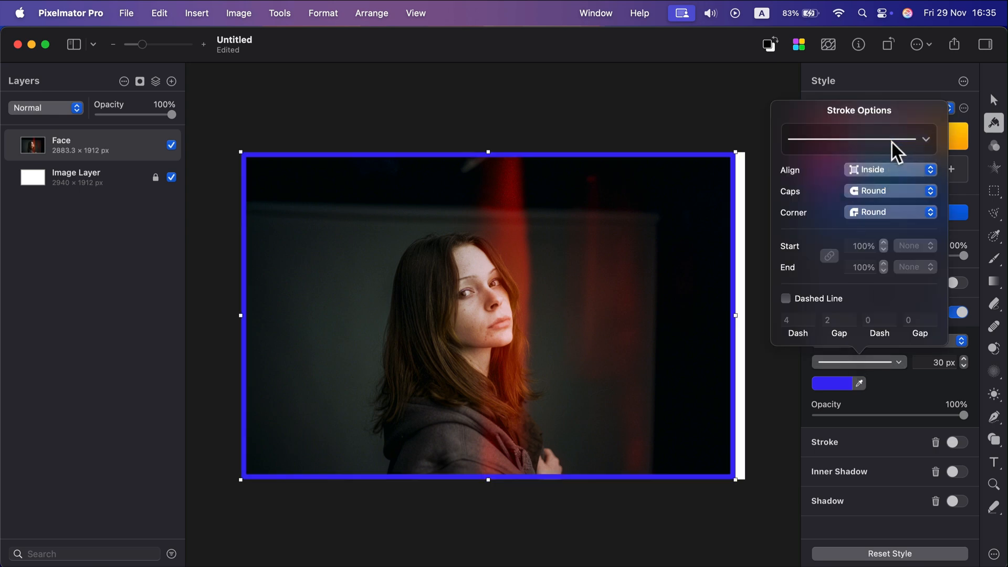
mouse_move(743, 498)
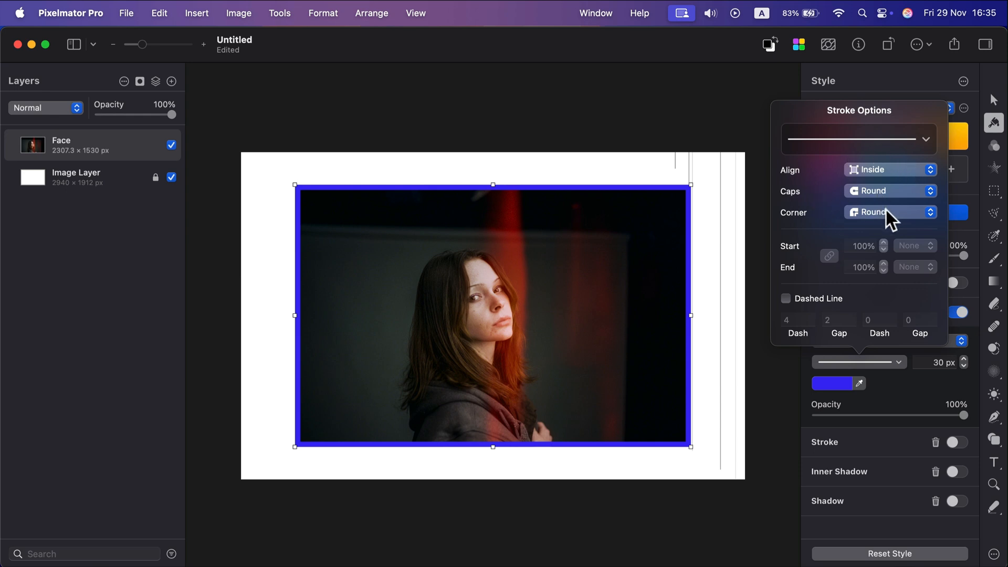
- Try square corners and a dashed line, then revert to round corners and a solid line
left_click(890, 212)
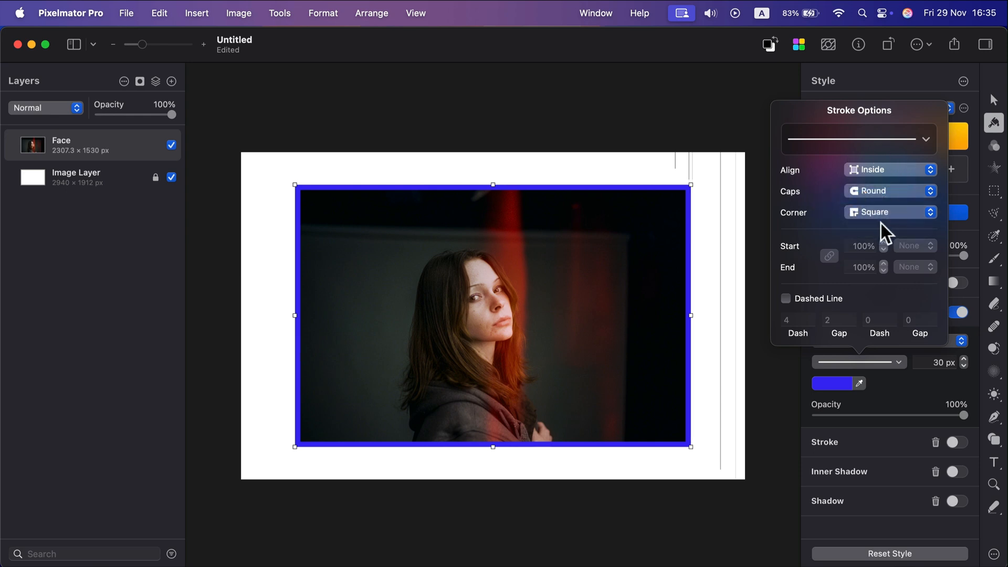
left_click(889, 213)
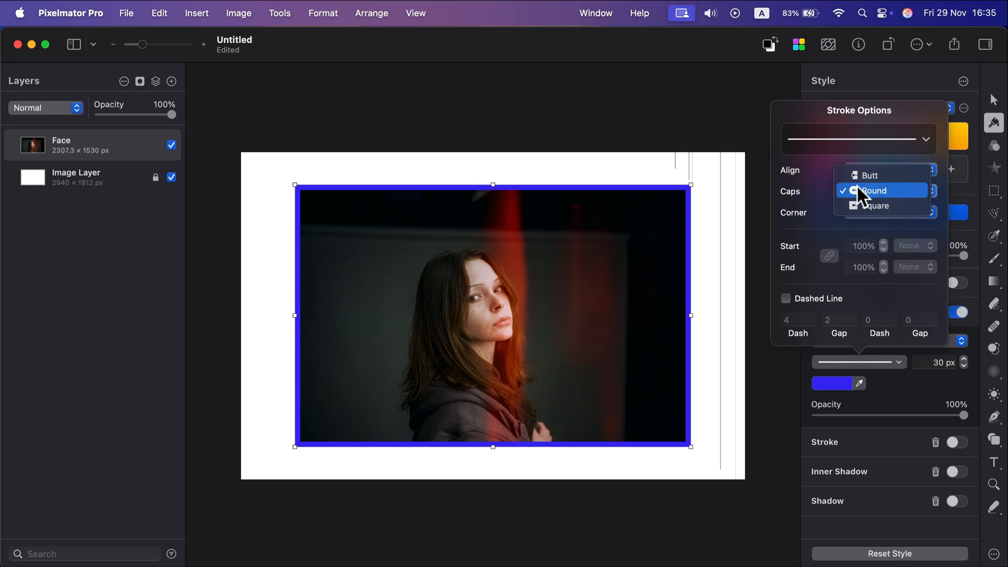
left_click(874, 190)
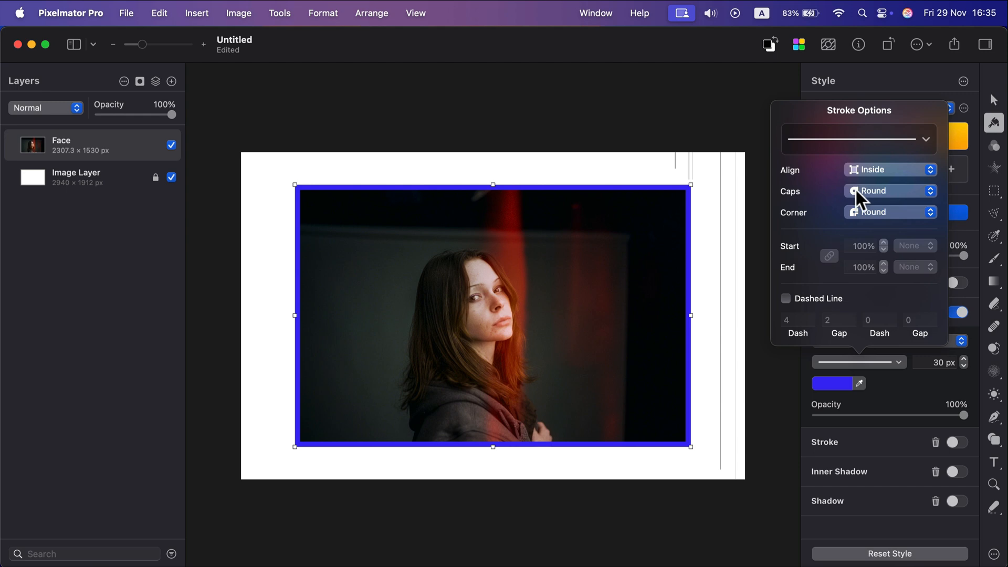
left_click(785, 298)
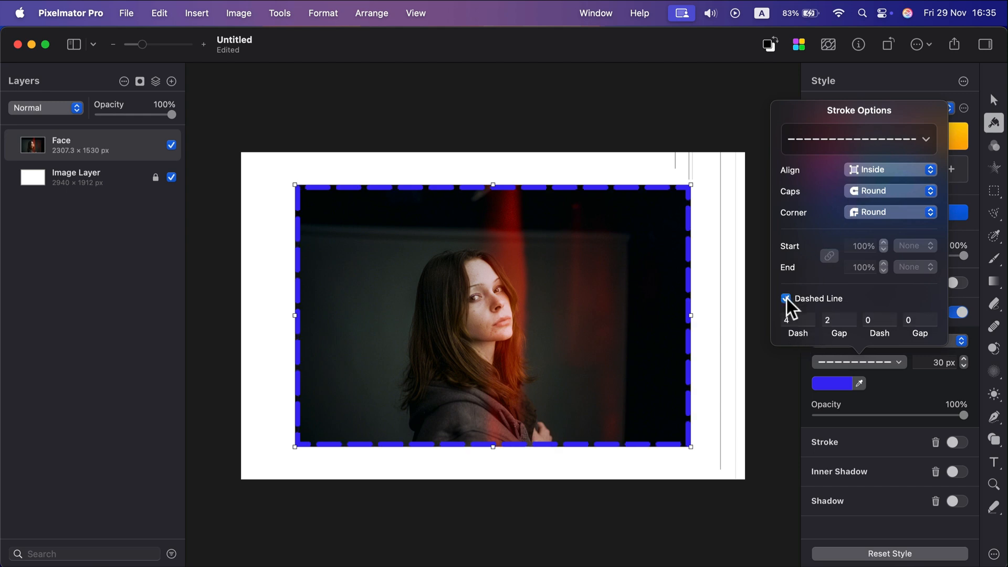
left_click(785, 299)
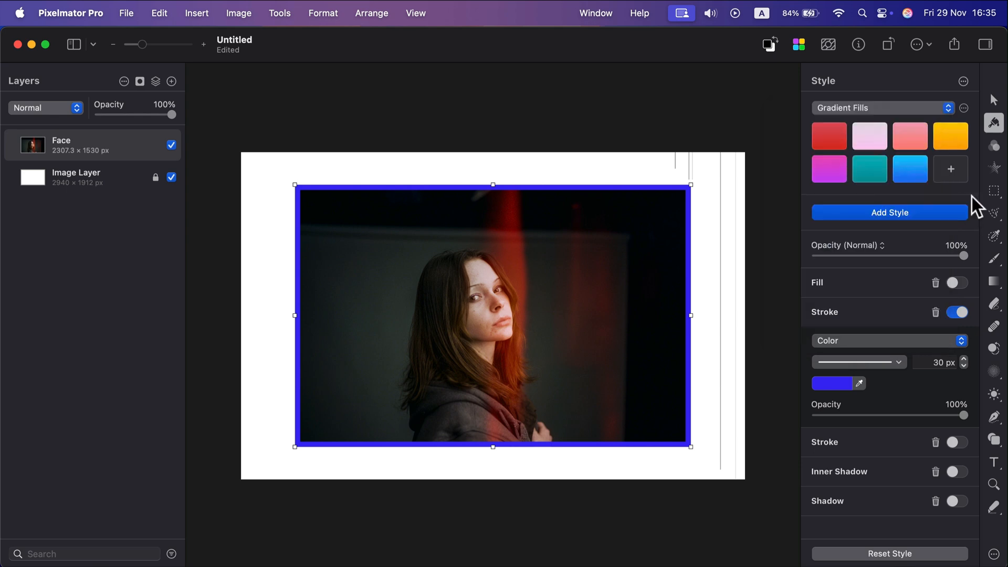
- Widen the blue stroke to 40 px, then delete the Stroke style
left_click(963, 359)
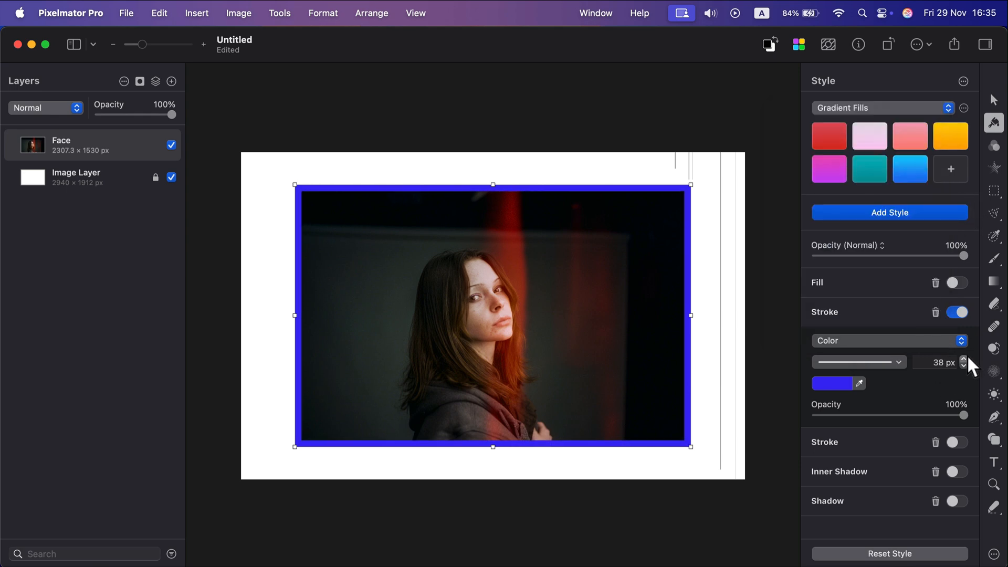
left_click(964, 358)
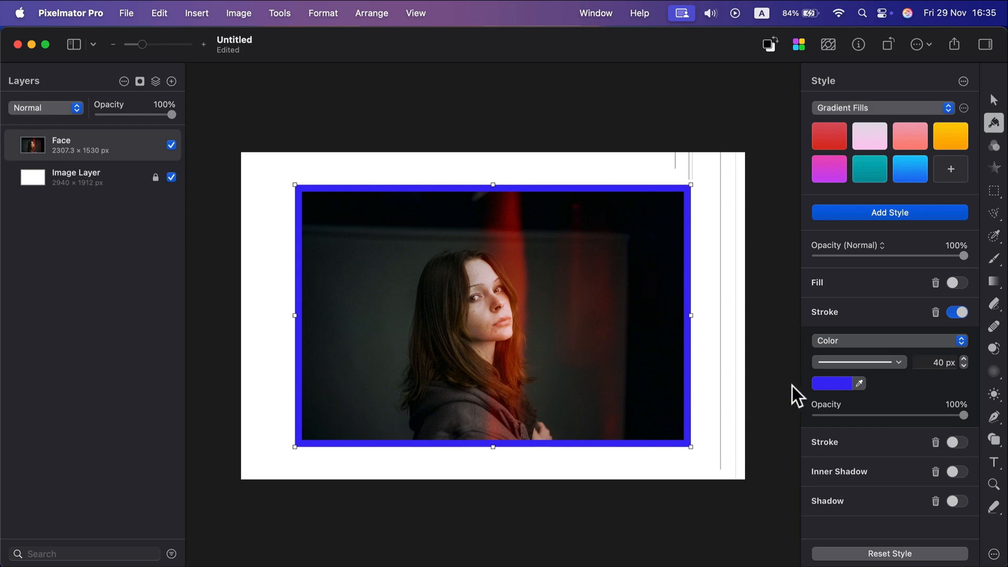
mouse_move(785, 349)
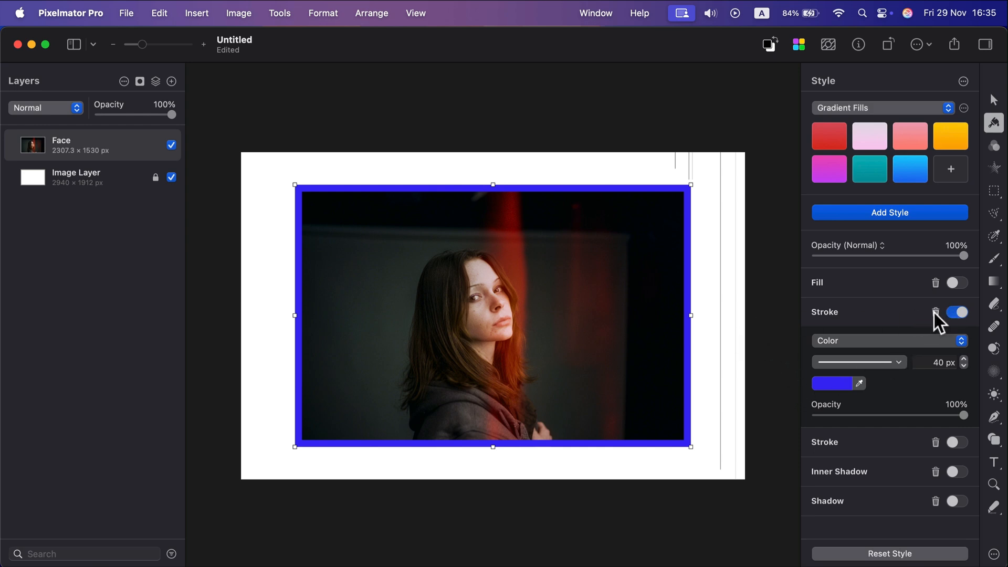
left_click(957, 312)
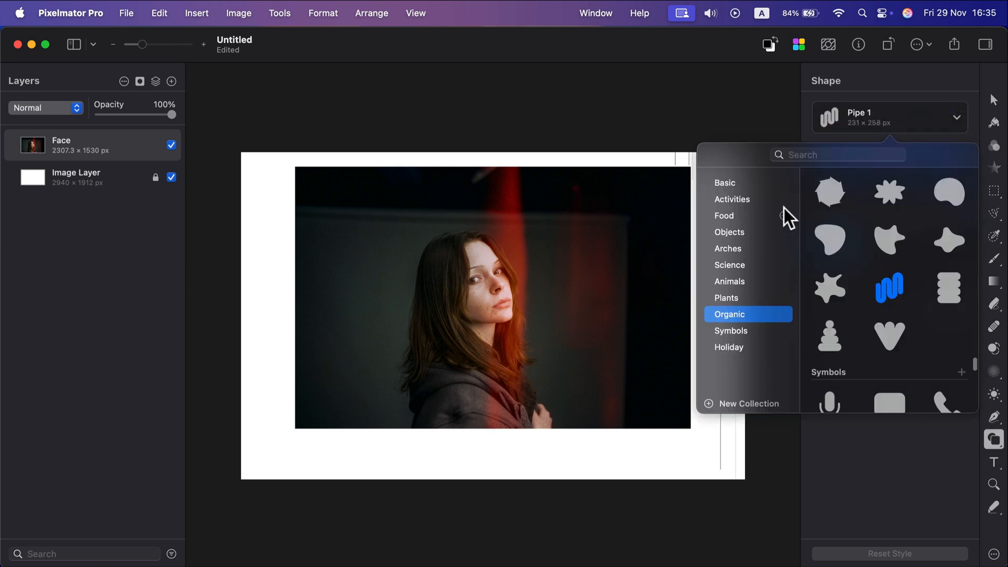
- Draw a large Basic rectangle across the canvas and move its layer below Face
left_click(724, 183)
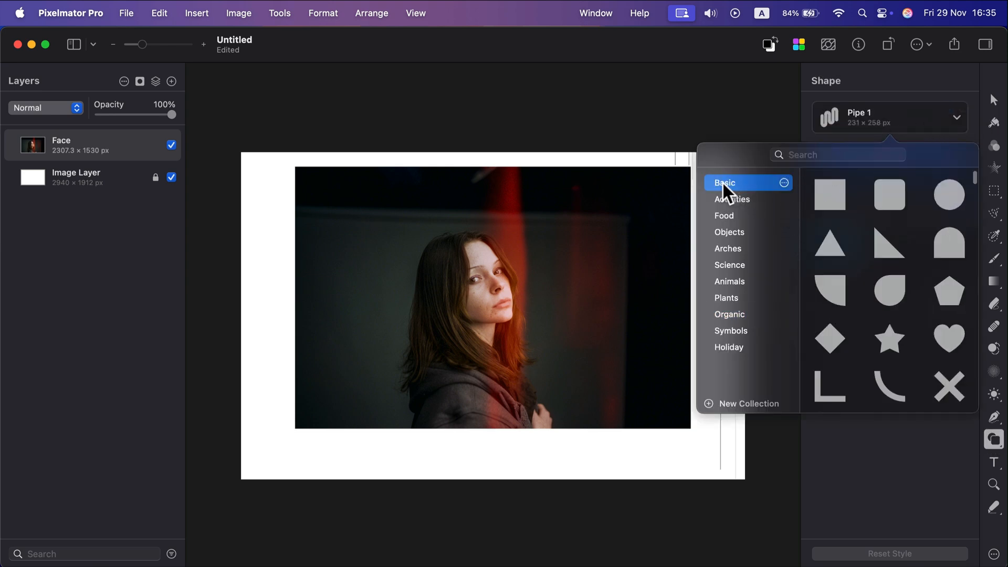
left_click(829, 194)
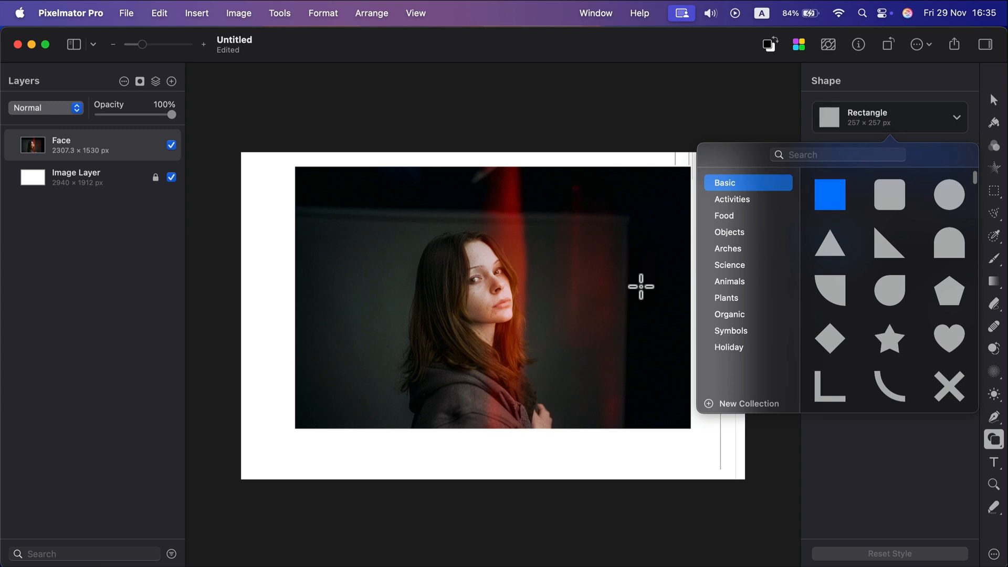
left_click_drag(640, 286, 687, 459)
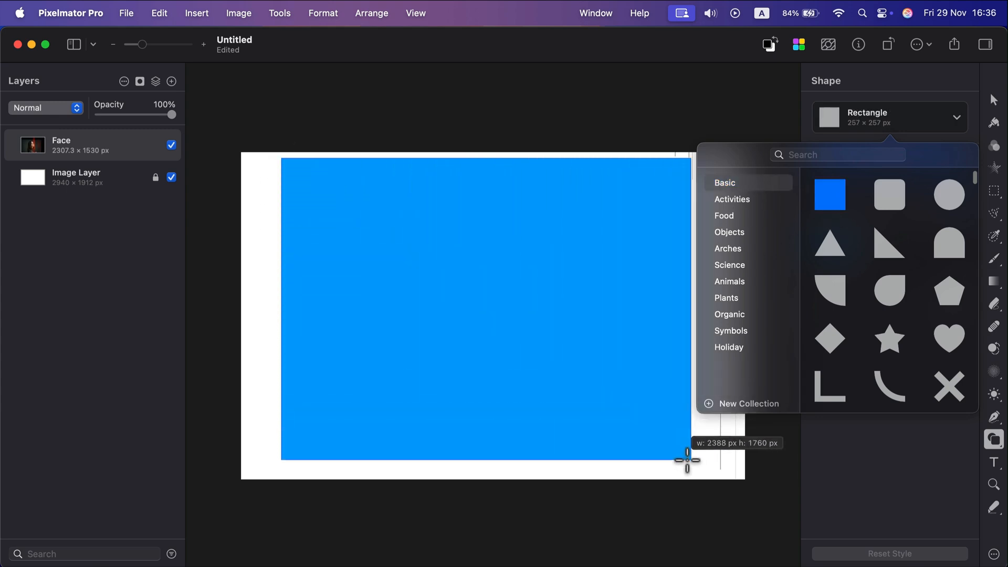
left_click_drag(684, 459, 703, 469)
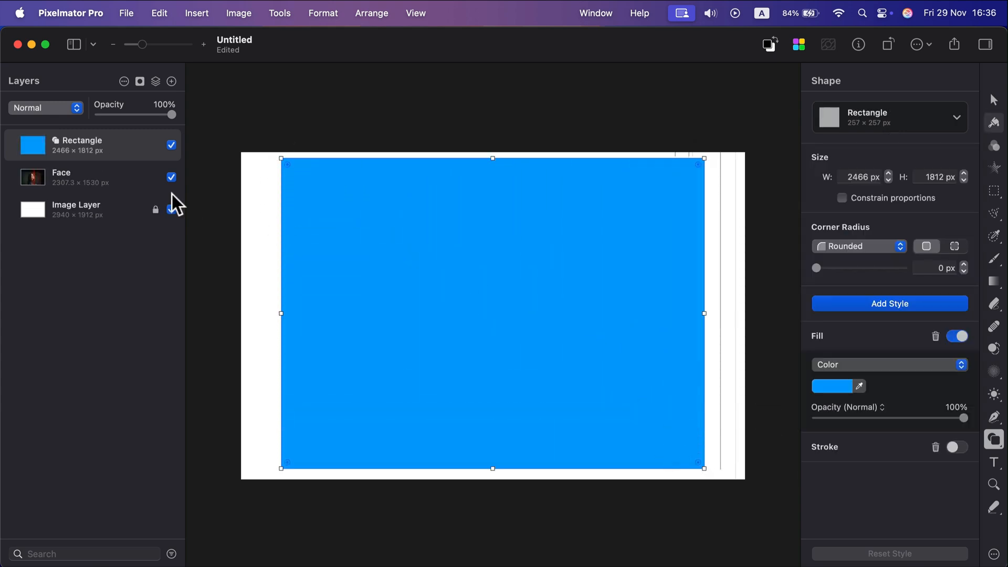
left_click_drag(77, 144, 97, 192)
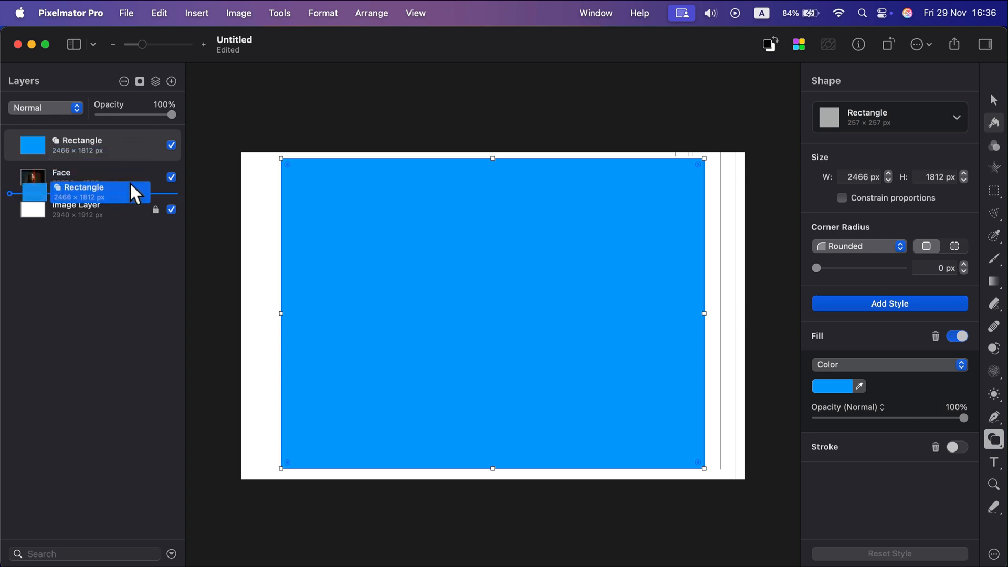
left_click(832, 386)
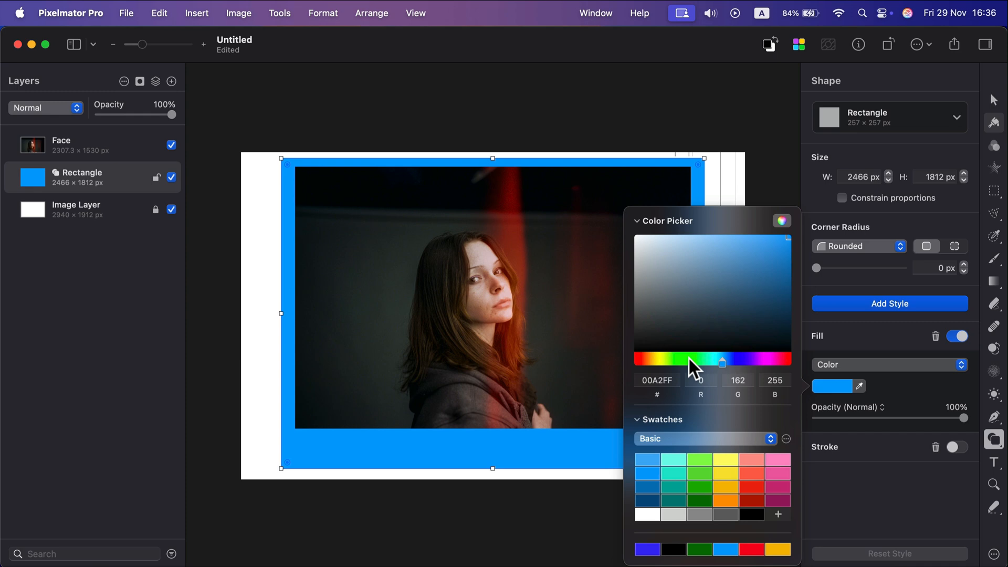
- Fill the rectangle with peach and drag it into place framing the photo
left_click(676, 247)
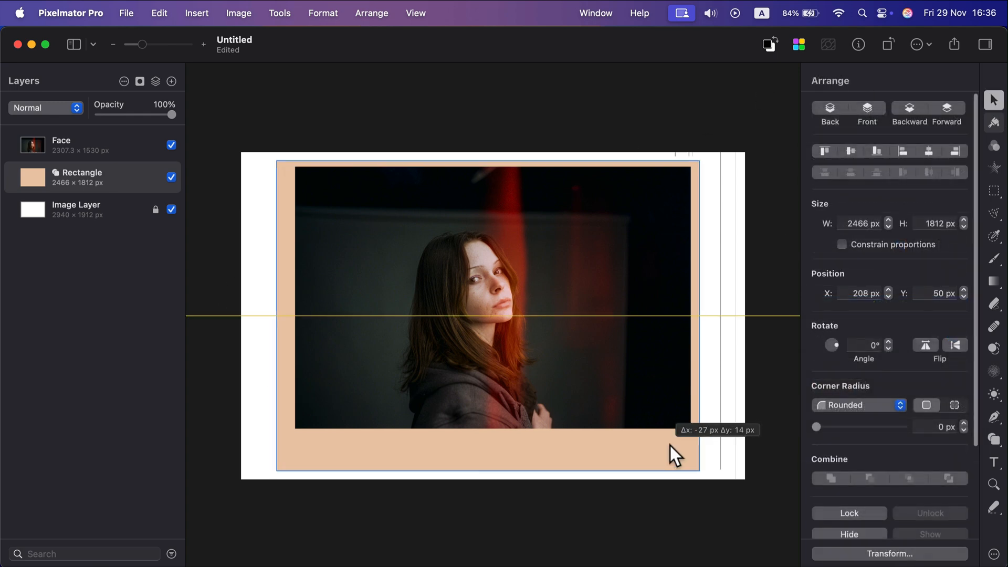
left_click_drag(675, 452, 673, 448)
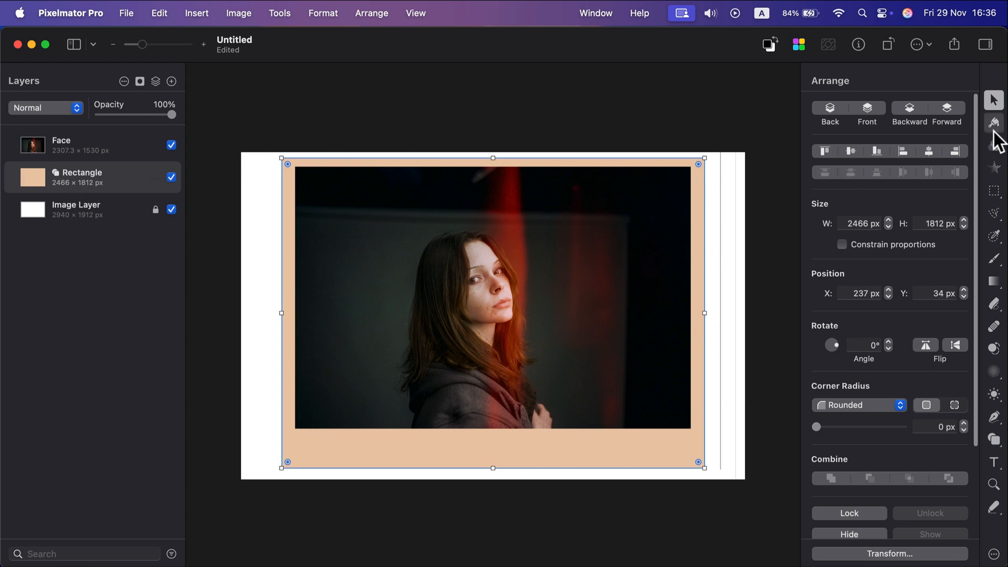
- Add a drop shadow to the peach rectangle: 5 px blur, 2 px distance, 50% opacity
left_click(993, 123)
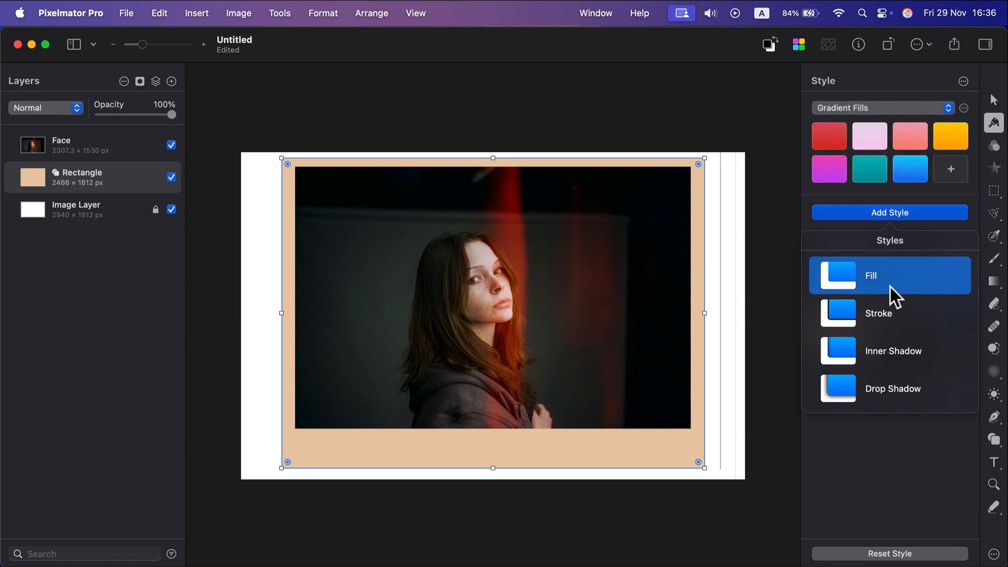
left_click(889, 275)
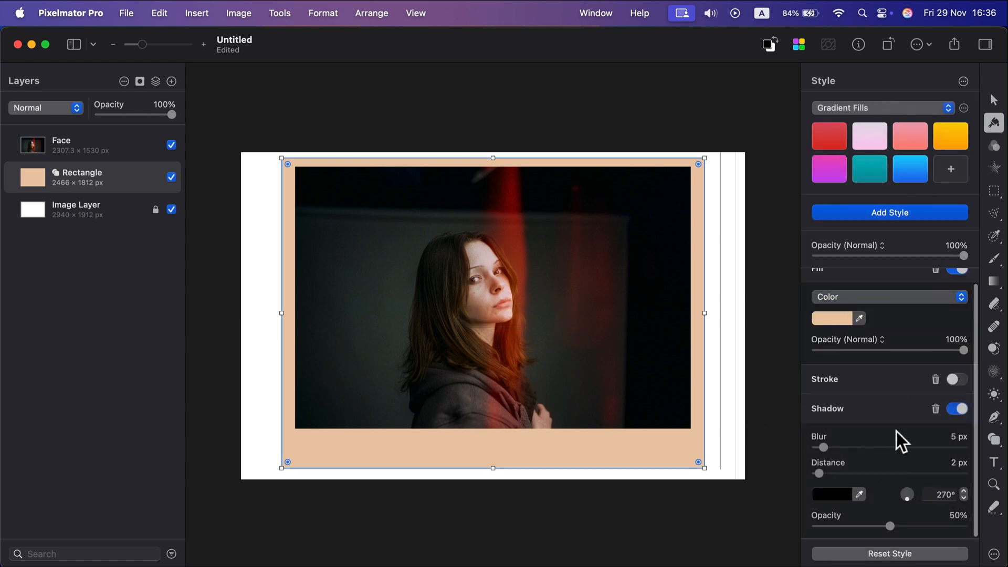
mouse_move(845, 477)
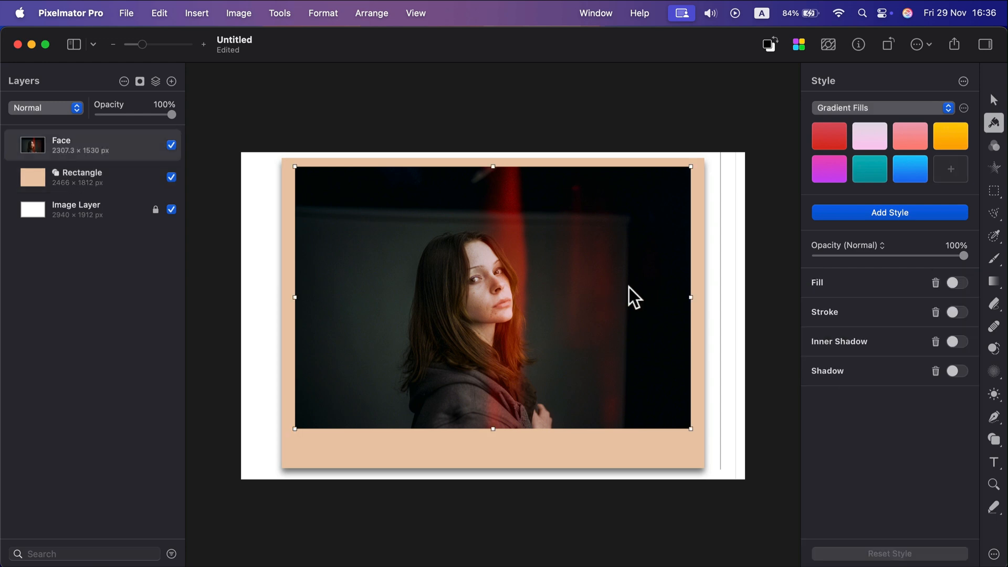
left_click(890, 212)
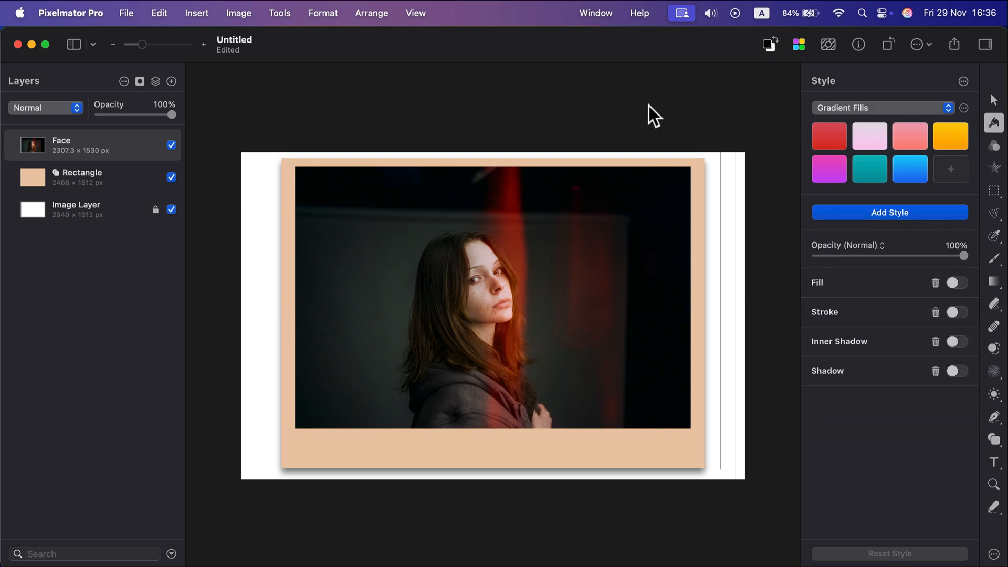
mouse_move(707, 192)
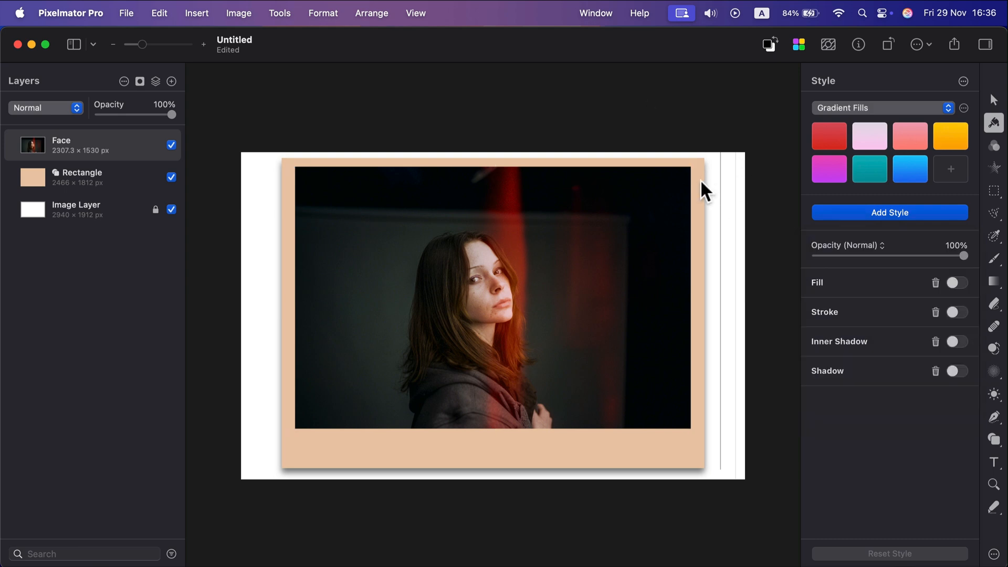